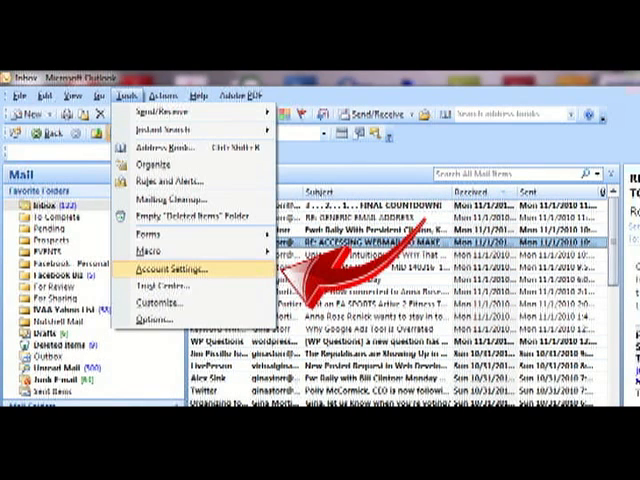
# Open Account Settings and start a new e-mail account.
pyautogui.click(155, 269)
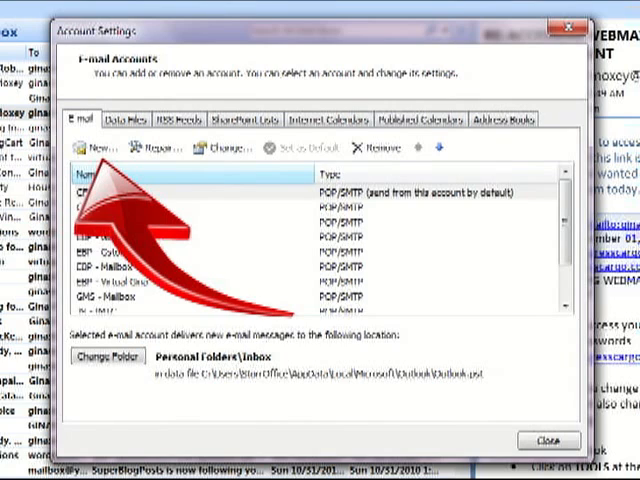
pyautogui.click(80, 148)
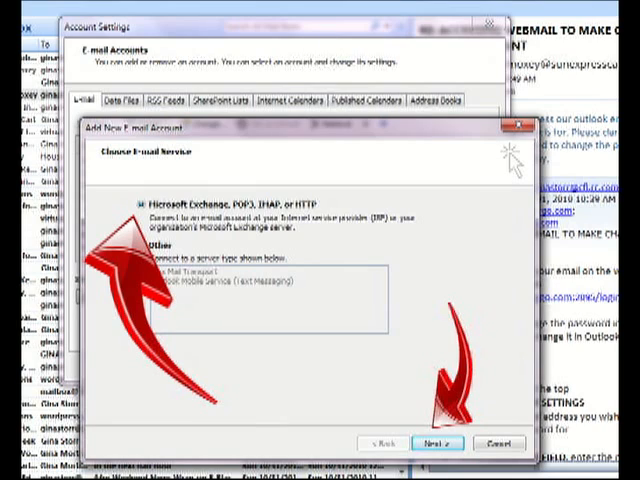
# Continue past the service choice with POP3/IMAP selected to Auto Account Setup.
pyautogui.click(437, 442)
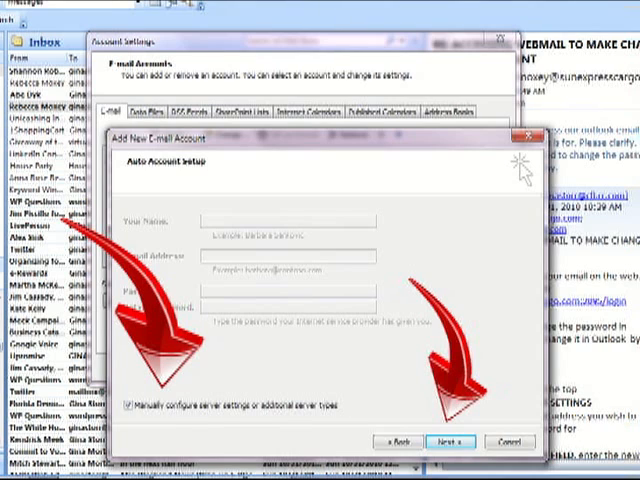
# Advance to manual configuration and enter the POP3 account's name, address, servers and logon.
pyautogui.click(451, 441)
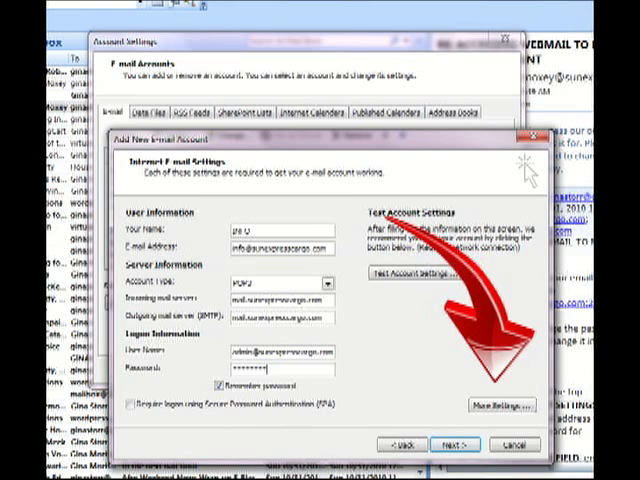
# Name the account INFO with organization SUN EXPRESS CARGO and a reply address.
pyautogui.click(502, 404)
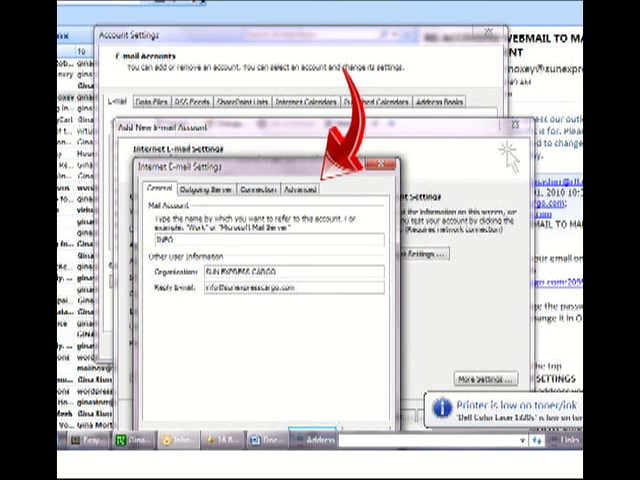
pyautogui.click(310, 188)
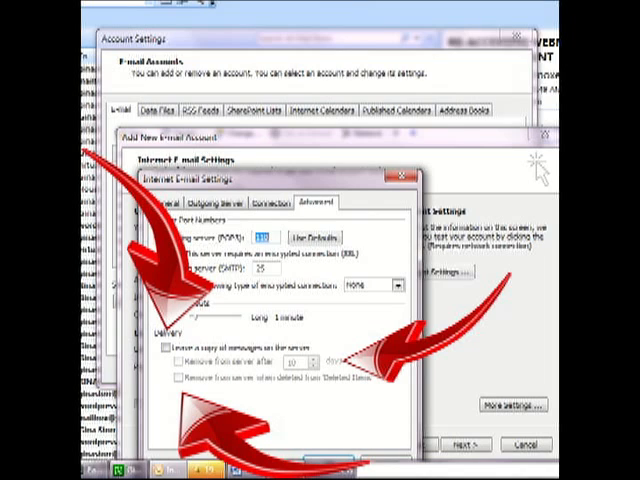